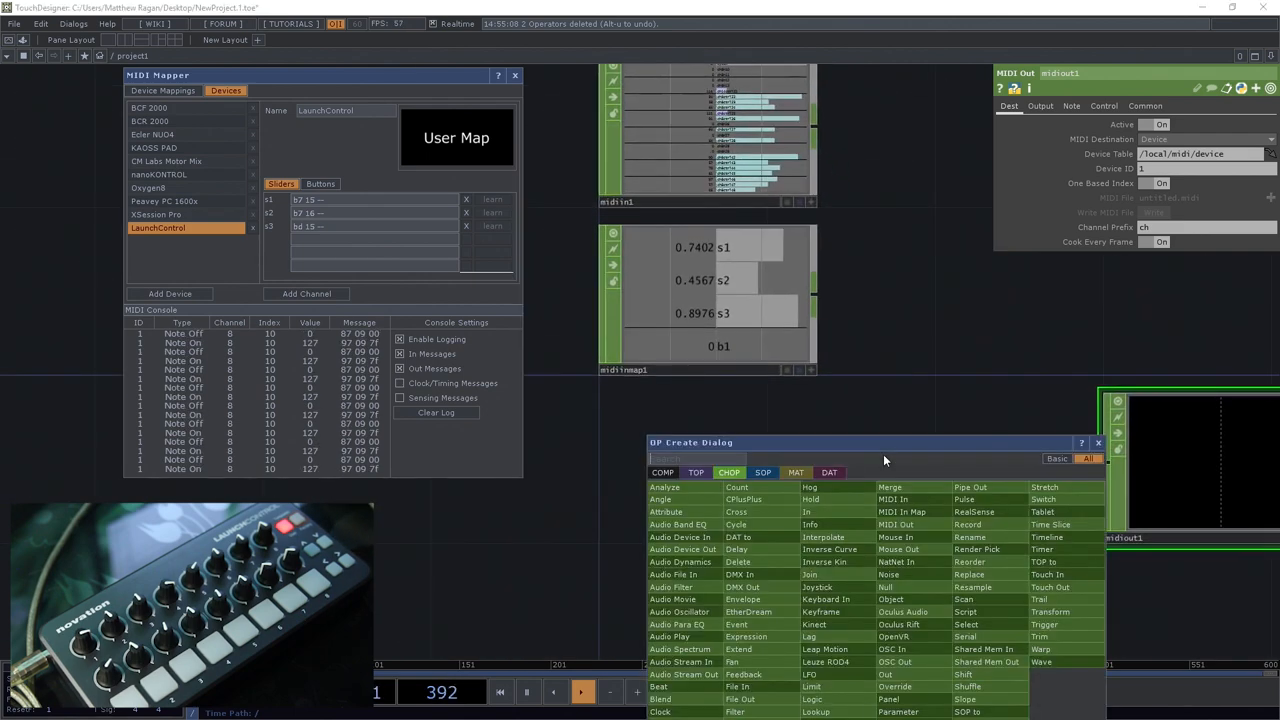
- Search the CHOP family for 'con' to add a Constant CHOP
type("con")
type("ch8n10")
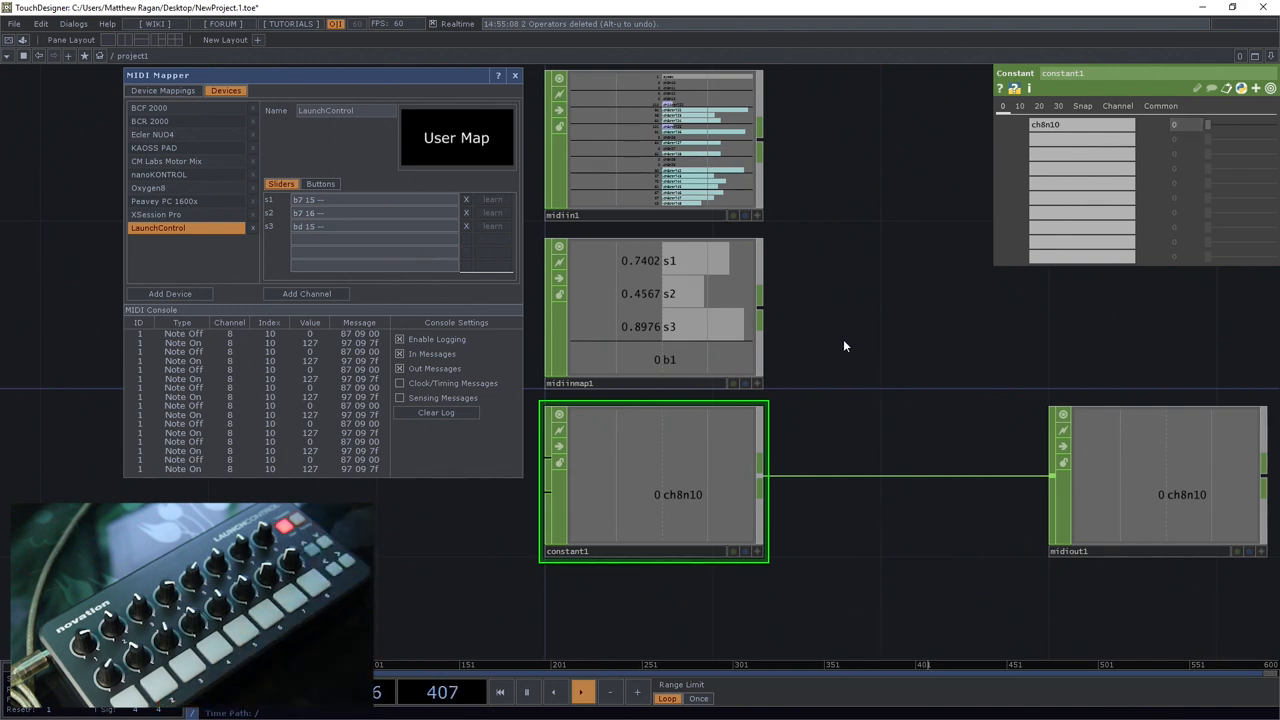
- Quit without saving, load working_with_midi.toe and select the rename2 CHOP's parameters
left_click(514, 76)
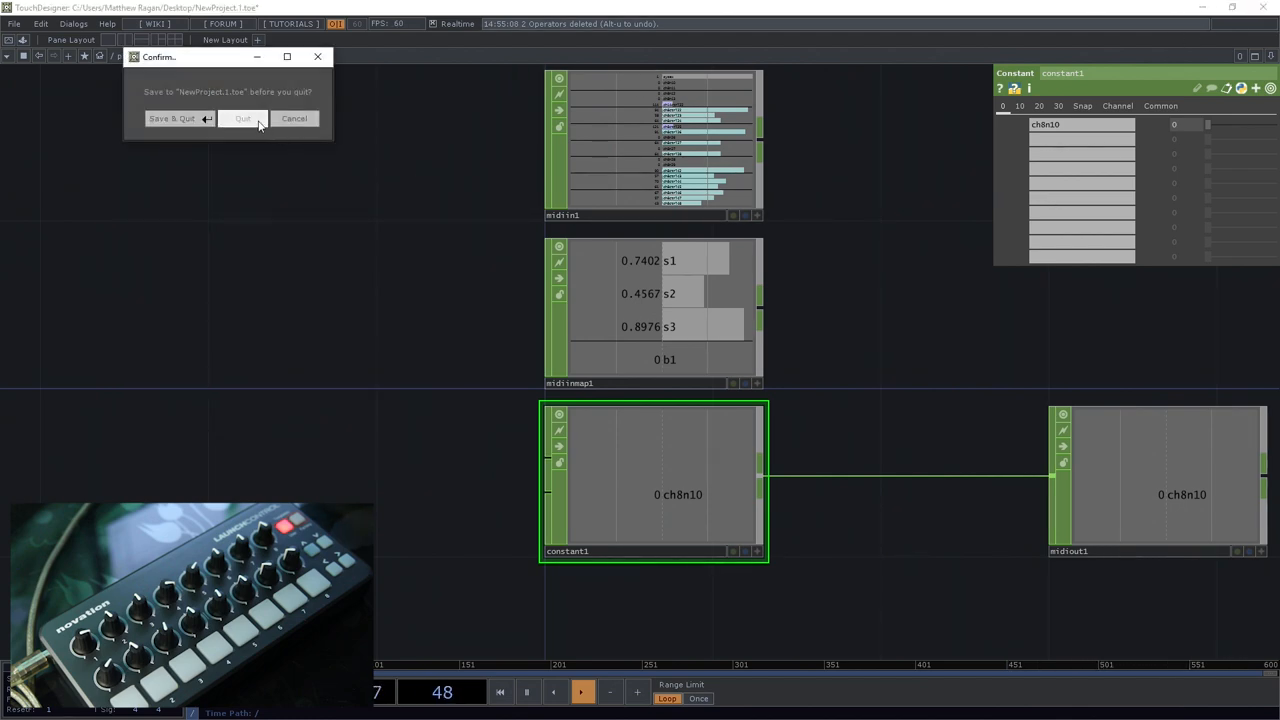
left_click(240, 118)
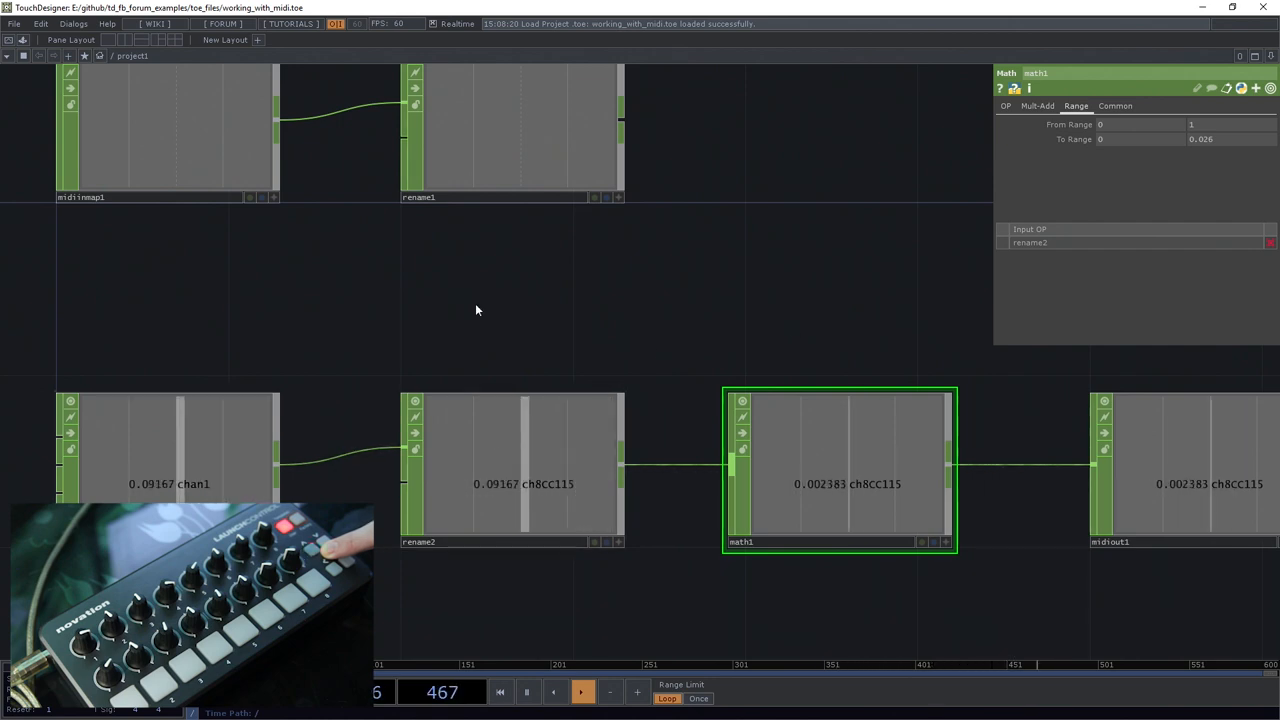
left_click(508, 486)
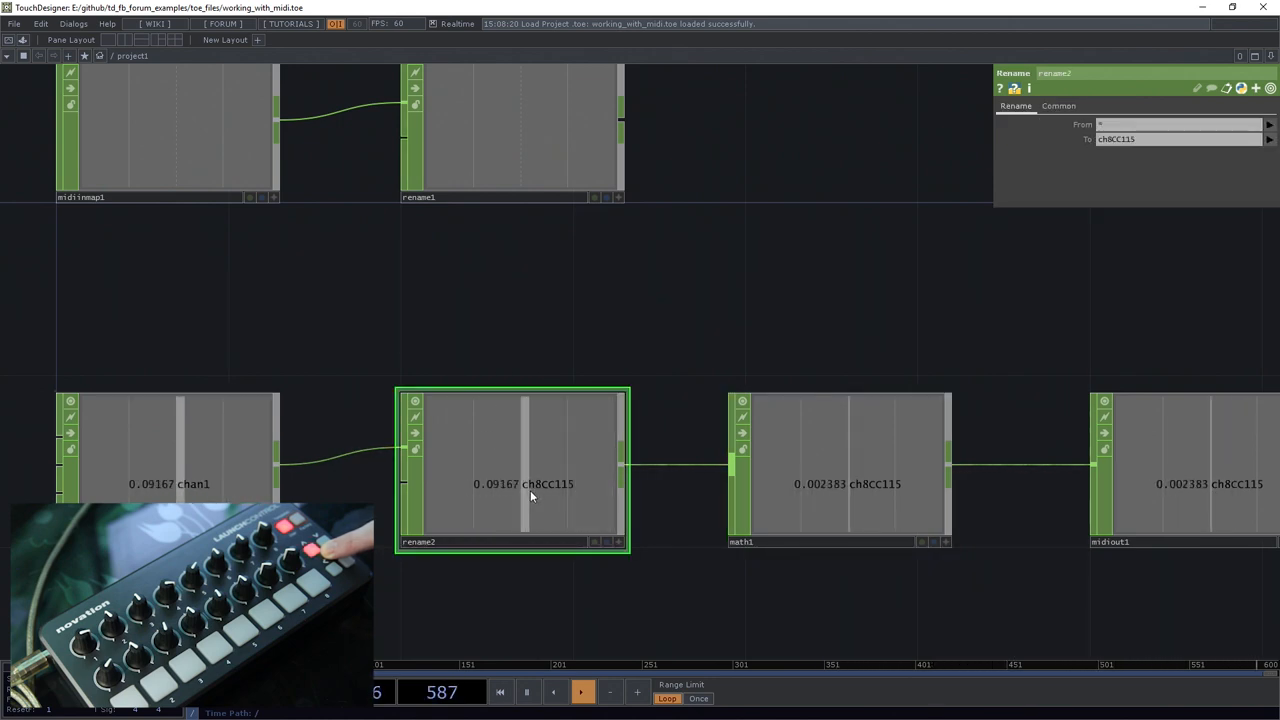